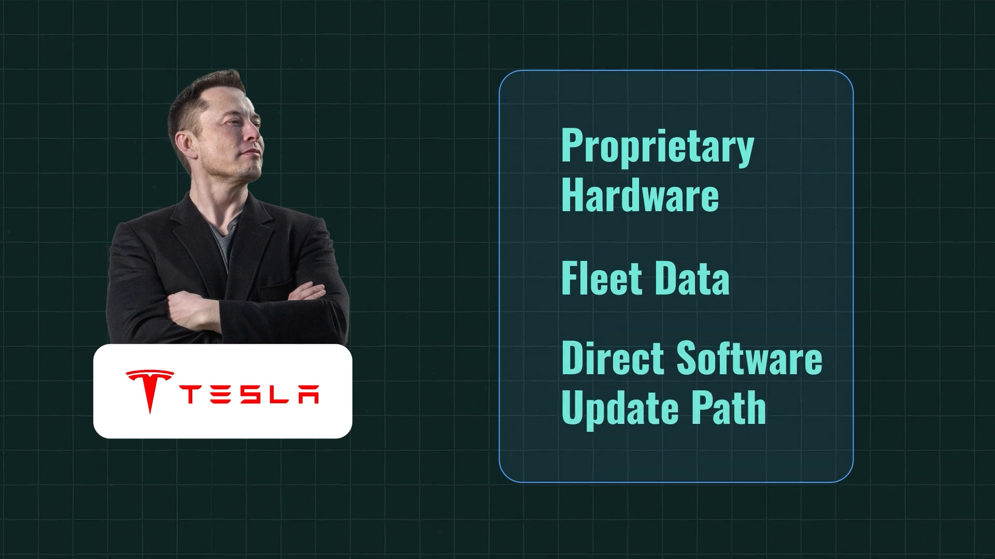
scroll(down, 3)
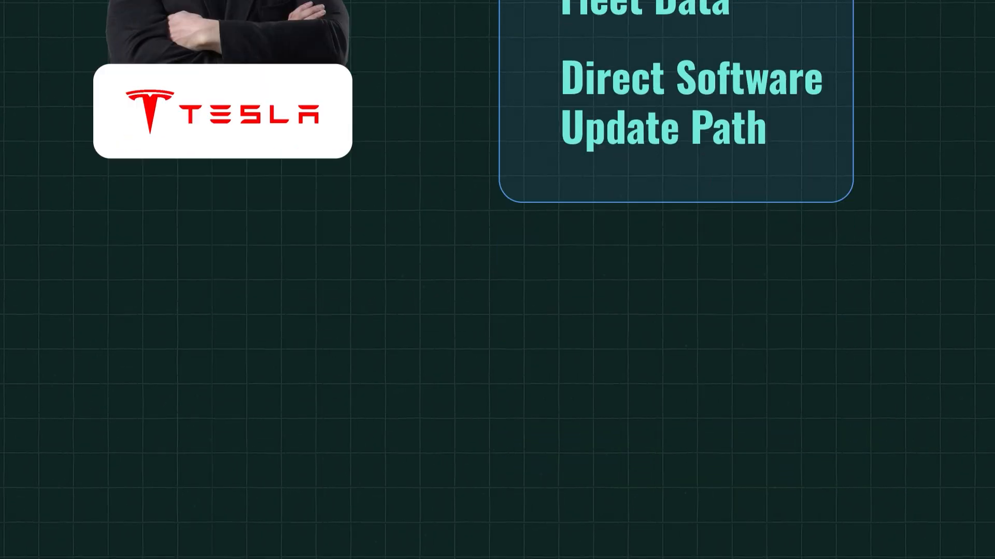